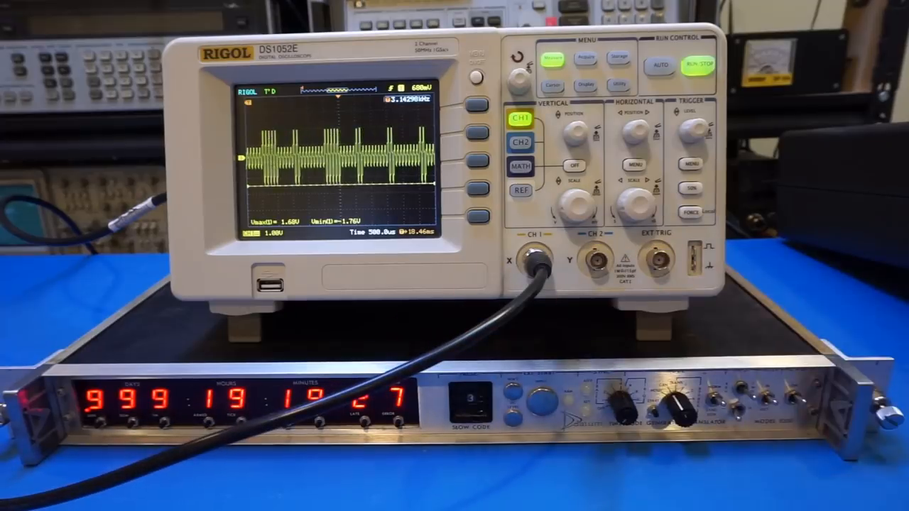
left_click(698, 65)
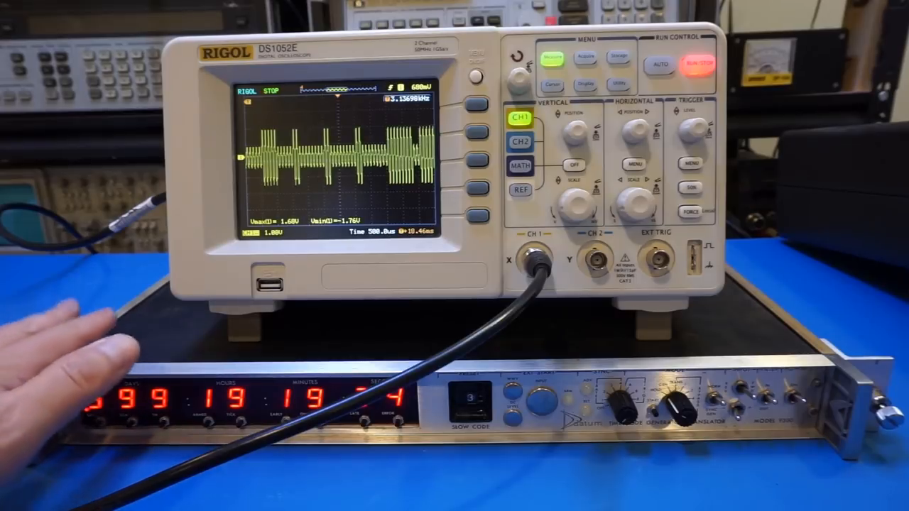
mouse_move(57, 334)
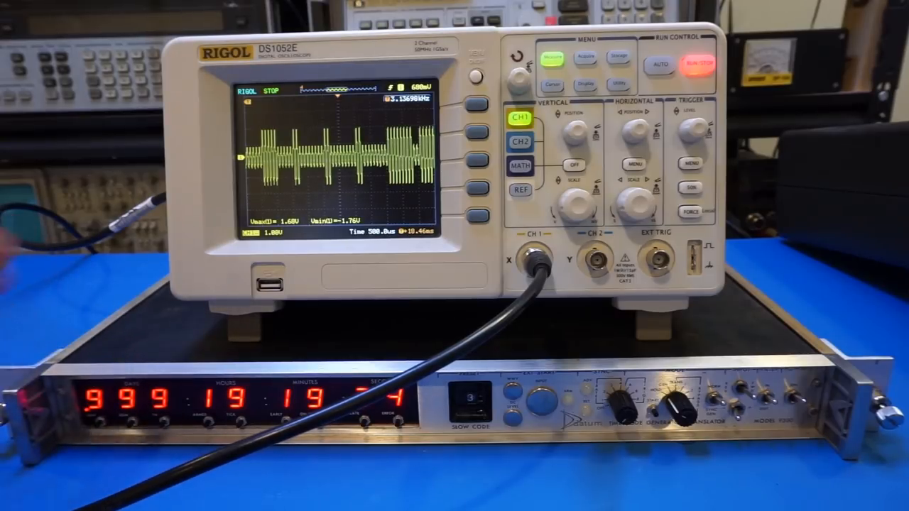